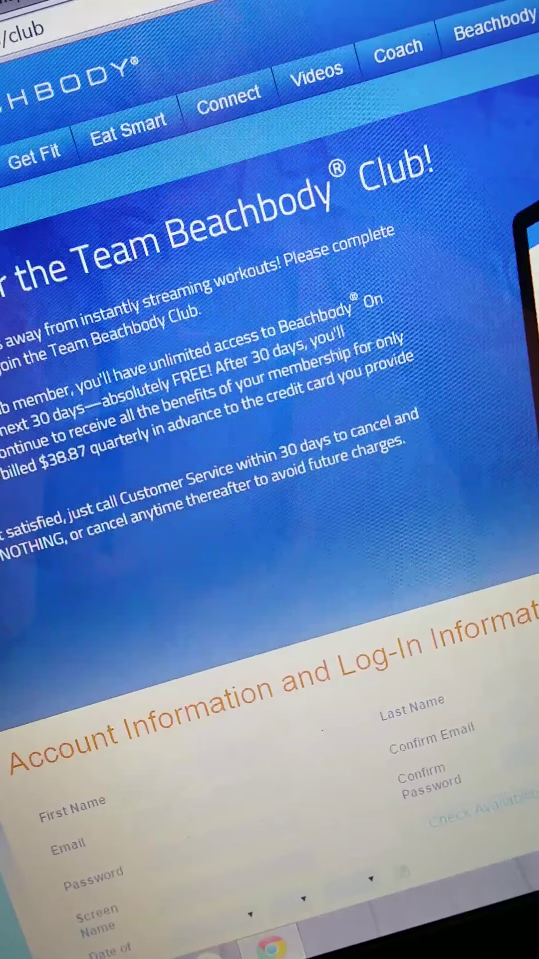
Scroll the club sign-up form past Account Information down to the payment plan choices
scroll(down, 3)
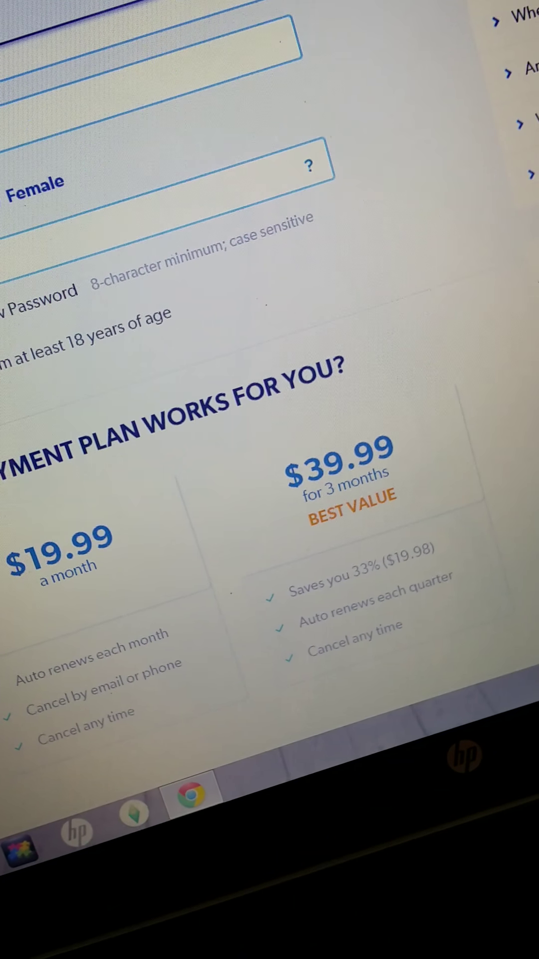
scroll(down, 3)
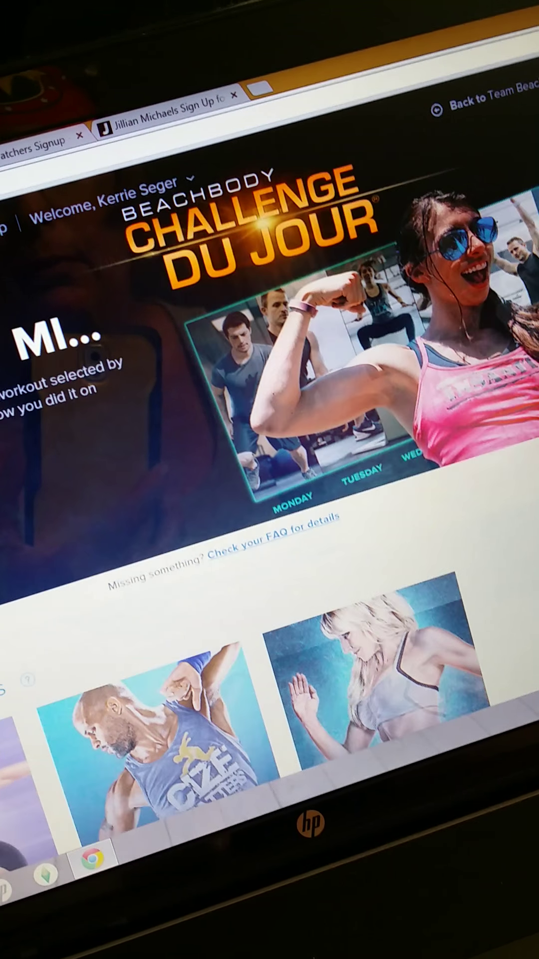
Scroll the home page past Challenge du Jour down to the workout program covers
scroll(down, 3)
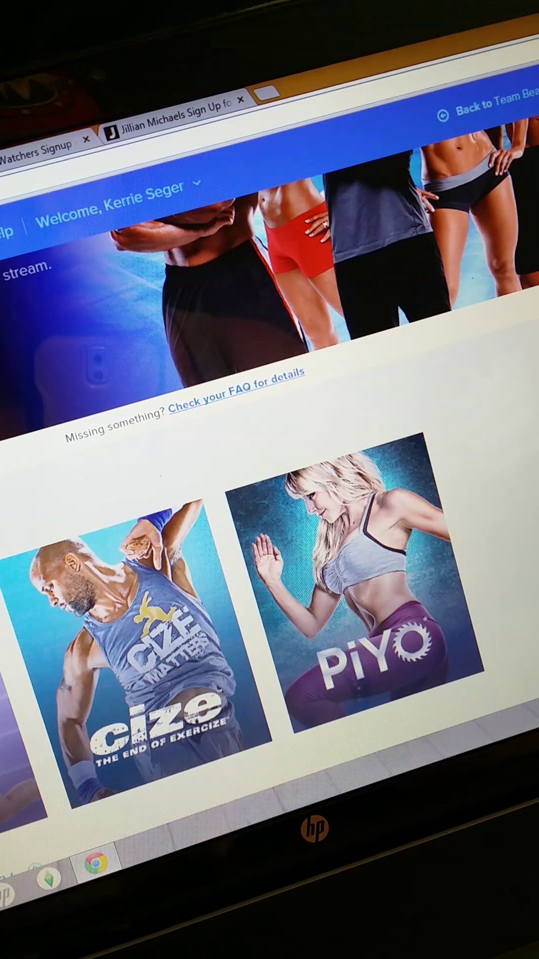
scroll(down, 3)
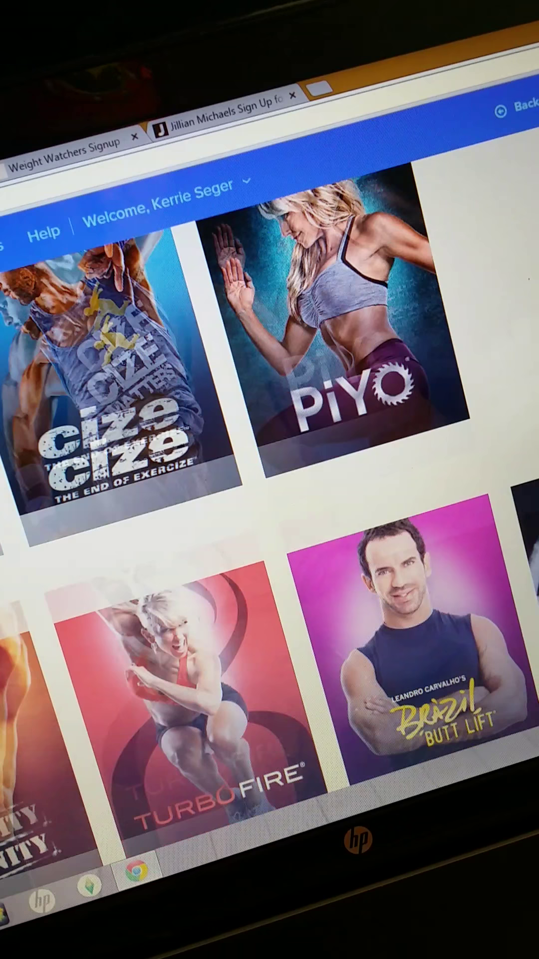
scroll(down, 3)
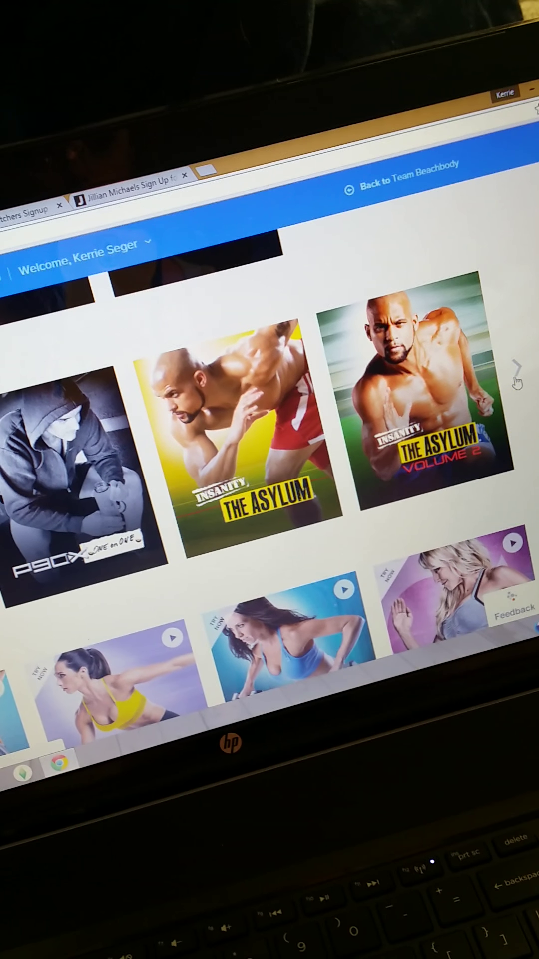
Page the program carousel forward several sets and open the P90X program page
click(517, 383)
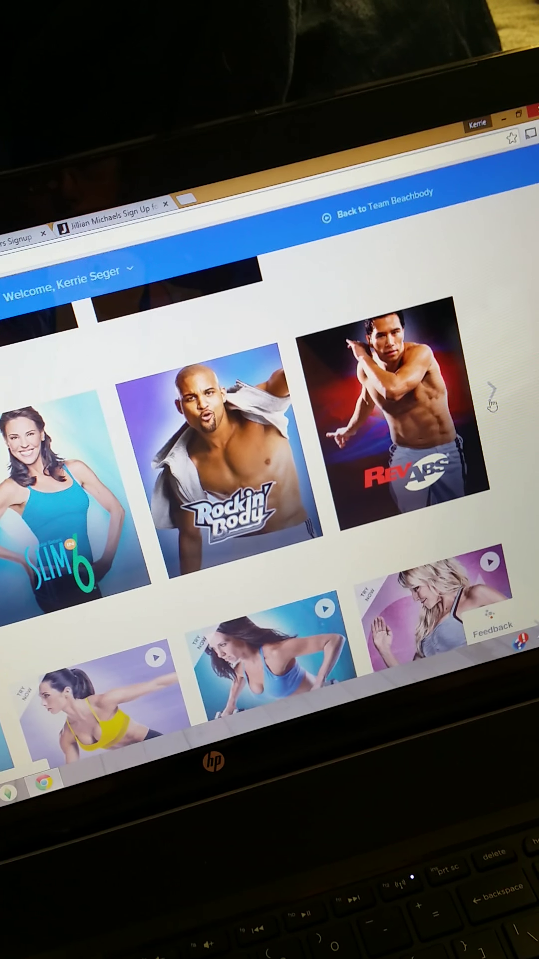
click(492, 398)
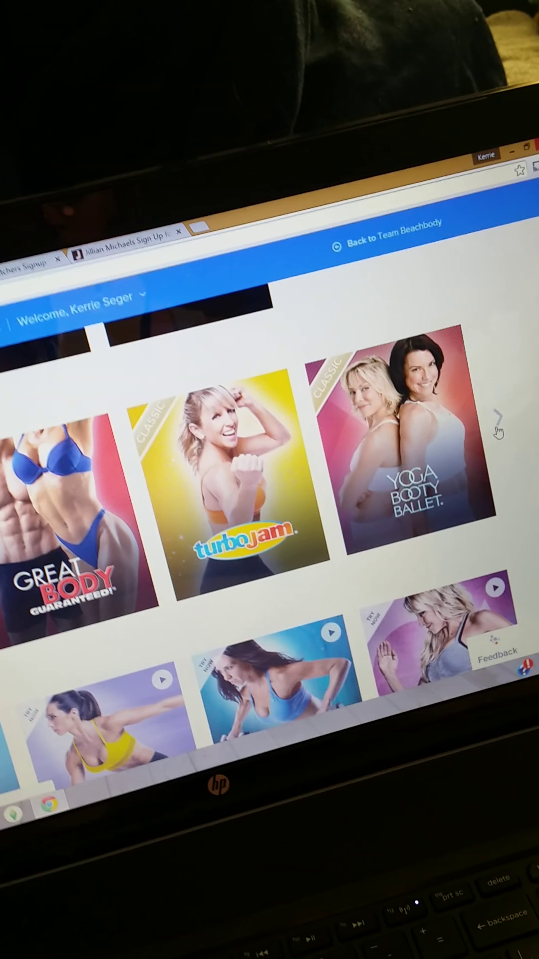
click(500, 418)
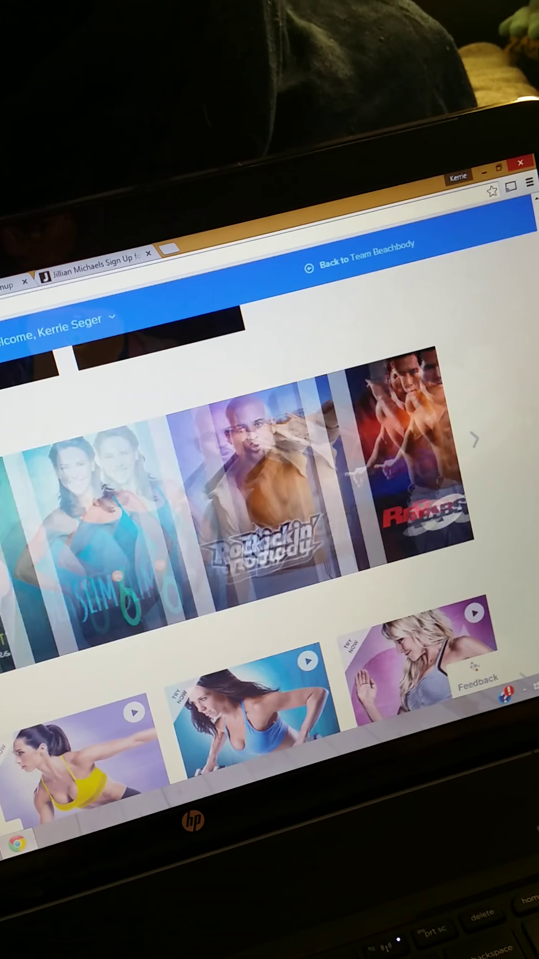
click(475, 442)
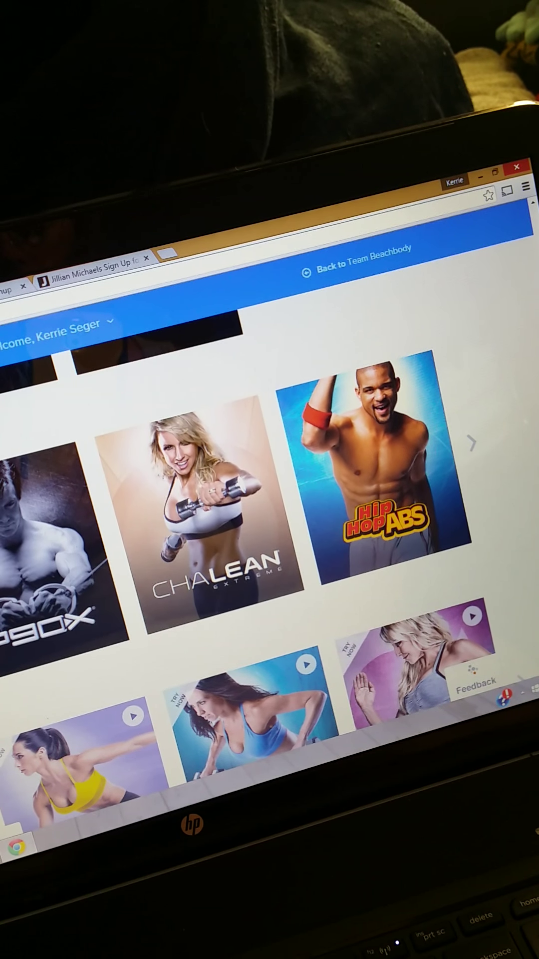
click(473, 444)
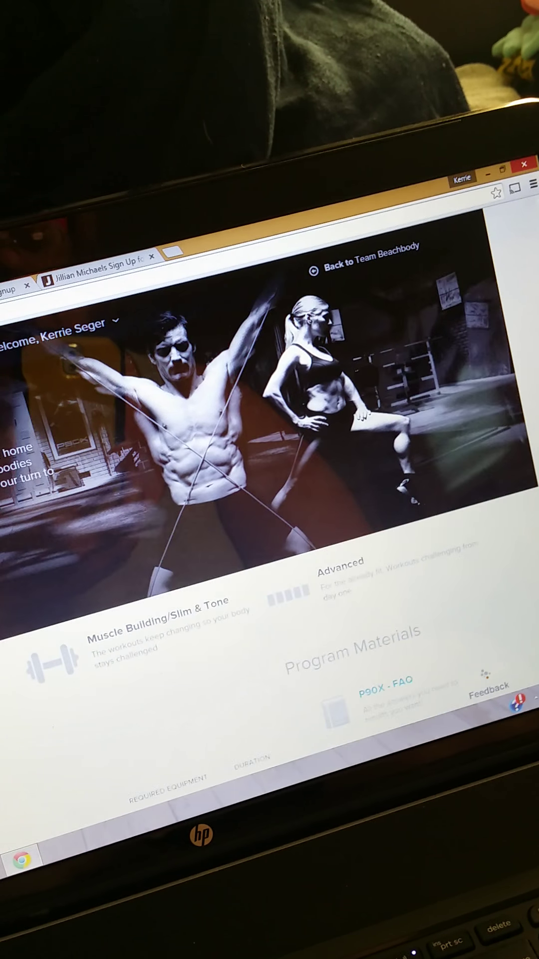
Scroll the P90X page down to its Program Materials with Download buttons
scroll(down, 3)
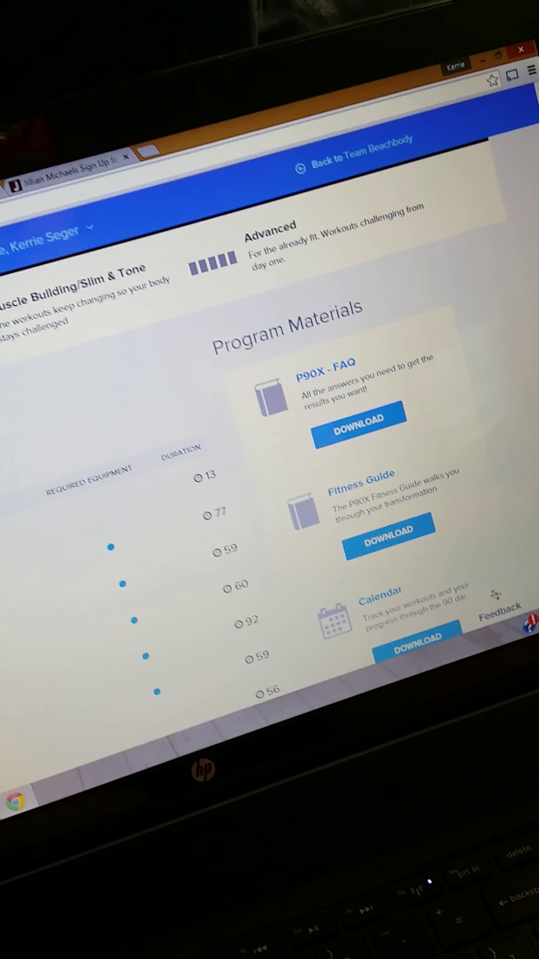
scroll(down, 3)
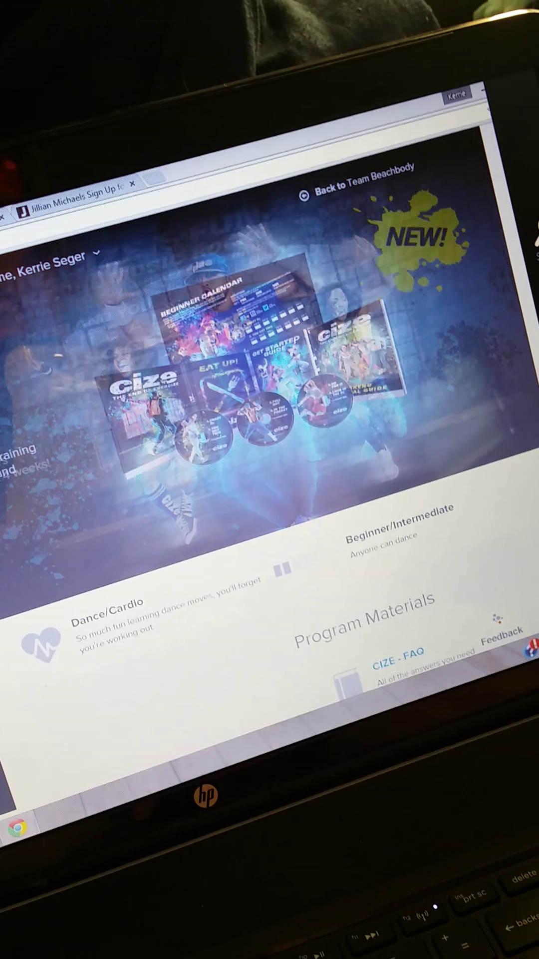
Scroll the CIZE page down to its FAQ, Quick Start and Workout Calendars downloads
scroll(down, 3)
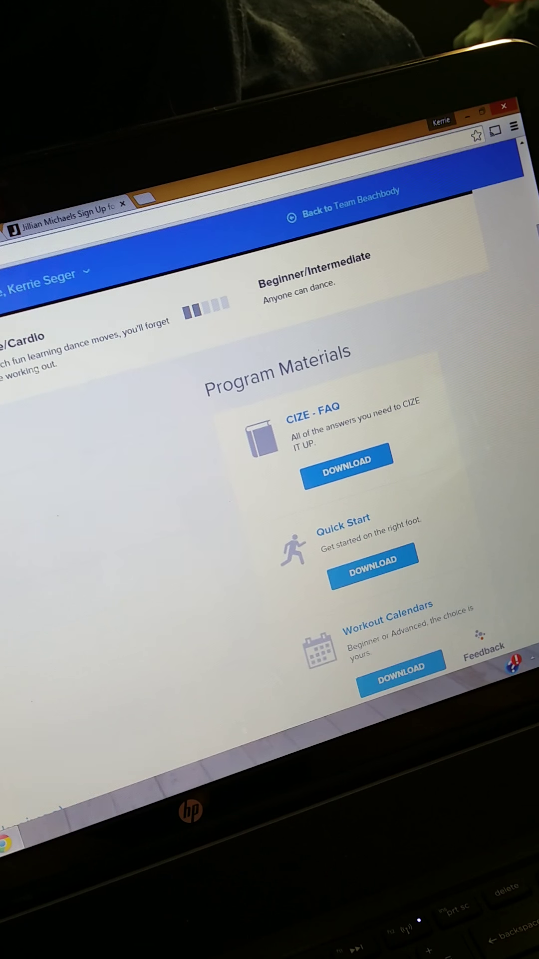
scroll(down, 3)
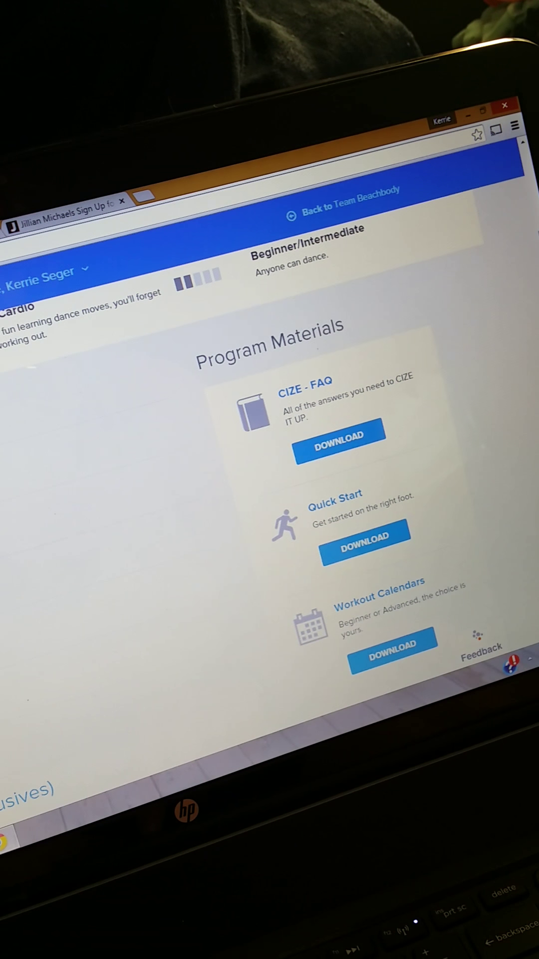